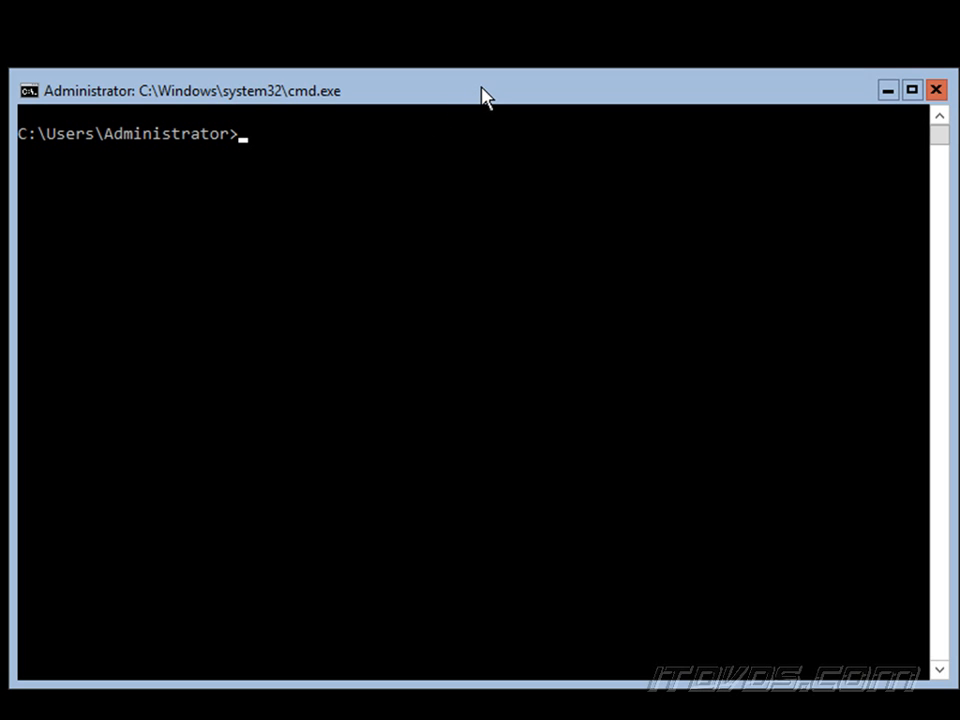
Step: Start a PowerShell session from cmd and enter Get-NetAdapter at the prompt
text(powershell)
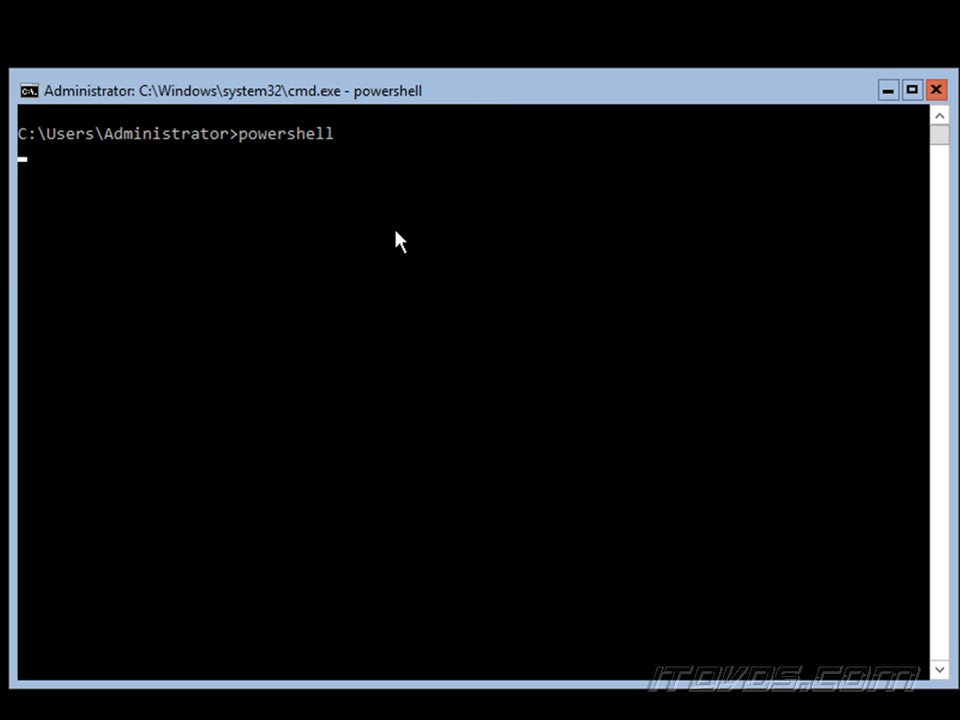
text(Get-NetAdapter)
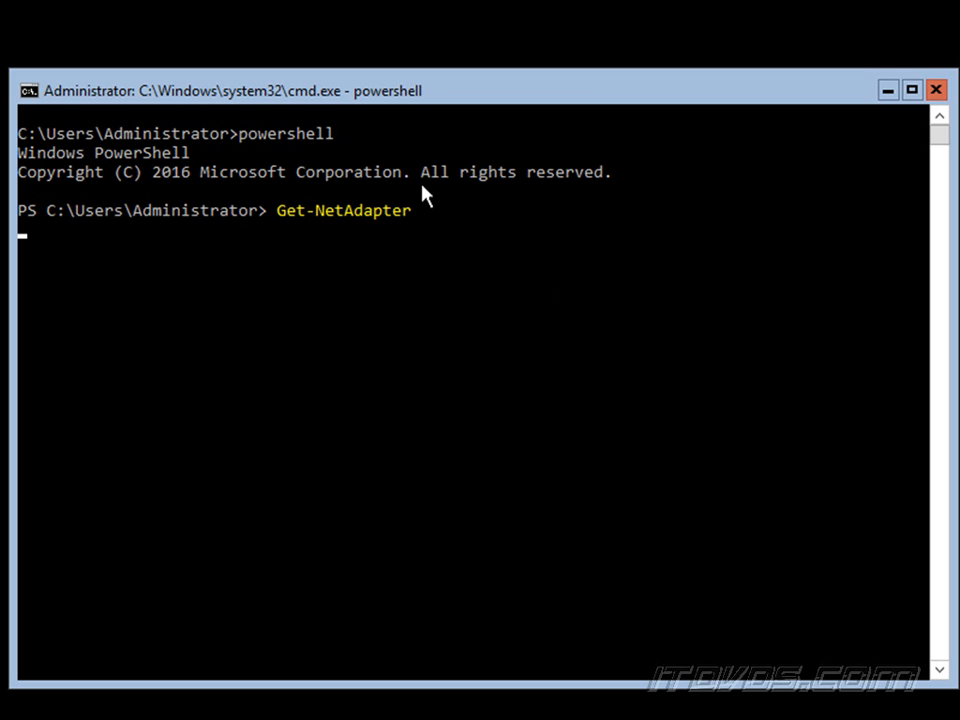
Step: Run Get-NetAdapter to list the four Ethernet adapters and their status
key(Enter)
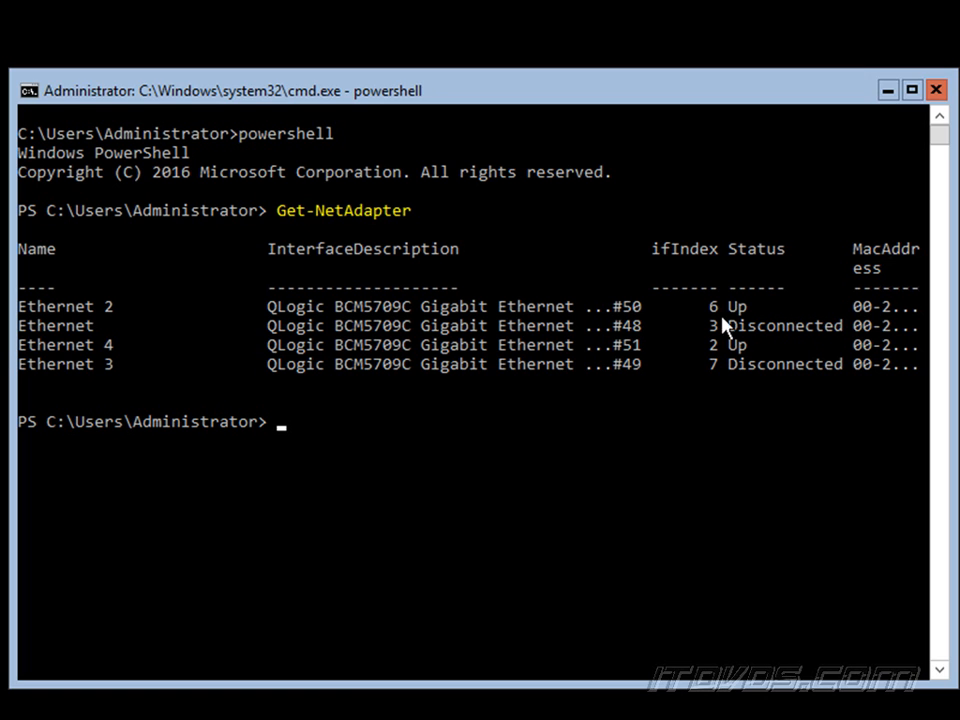
mouse_move(82, 344)
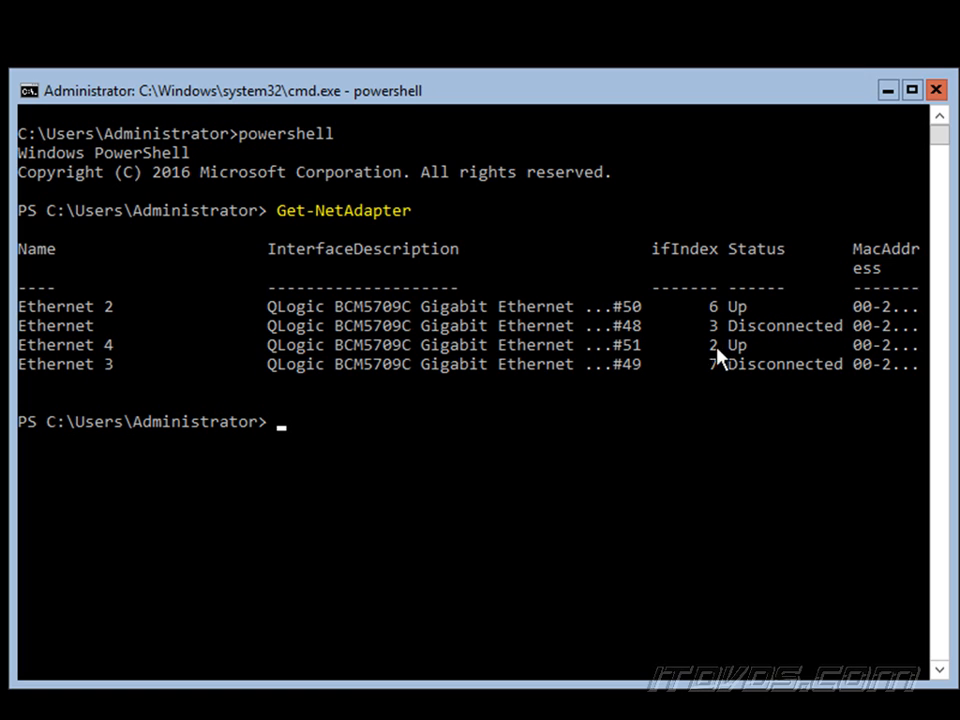
mouse_move(364, 270)
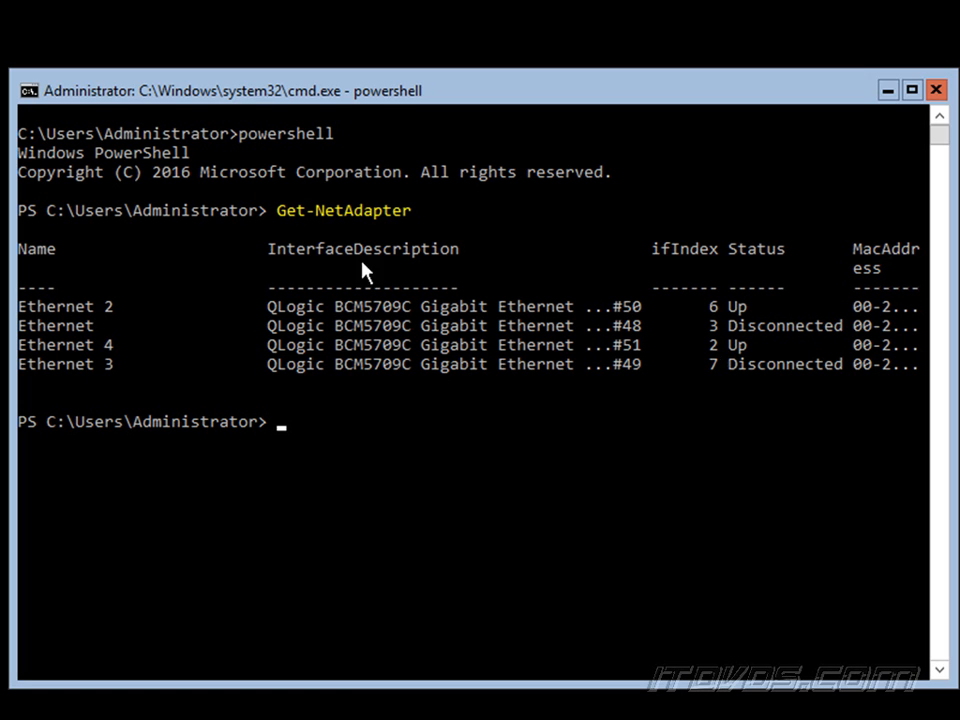
mouse_move(76, 316)
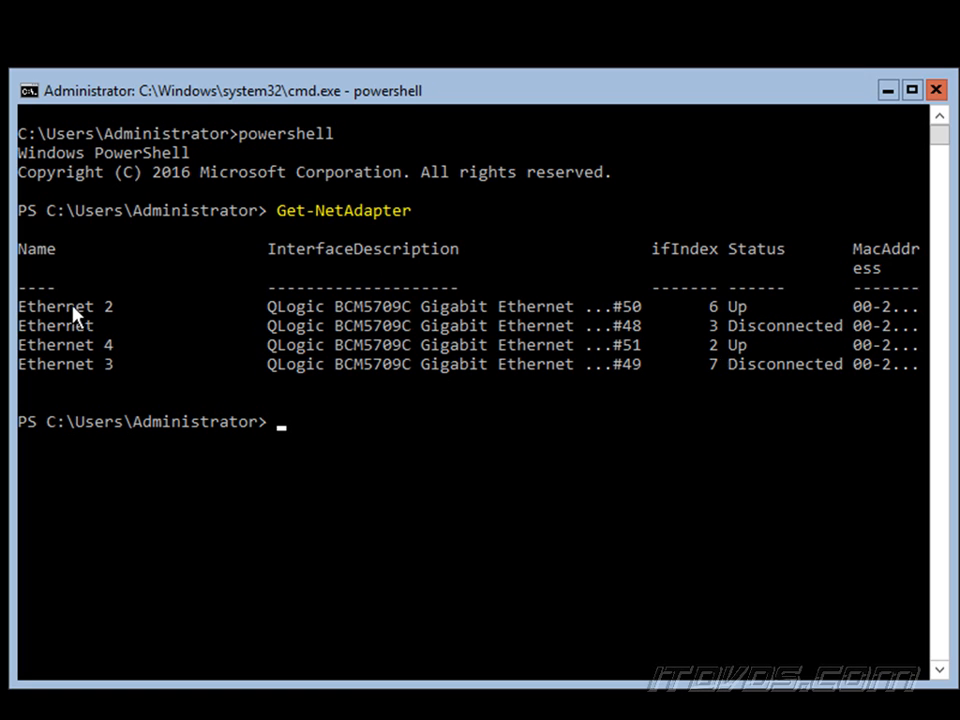
mouse_move(56, 320)
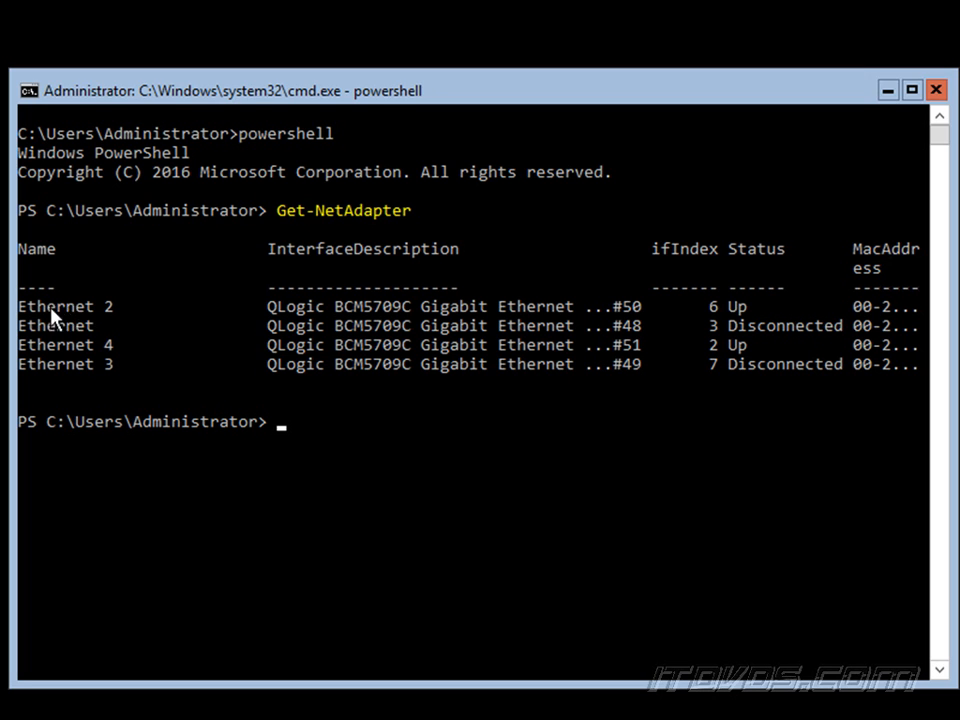
mouse_move(148, 352)
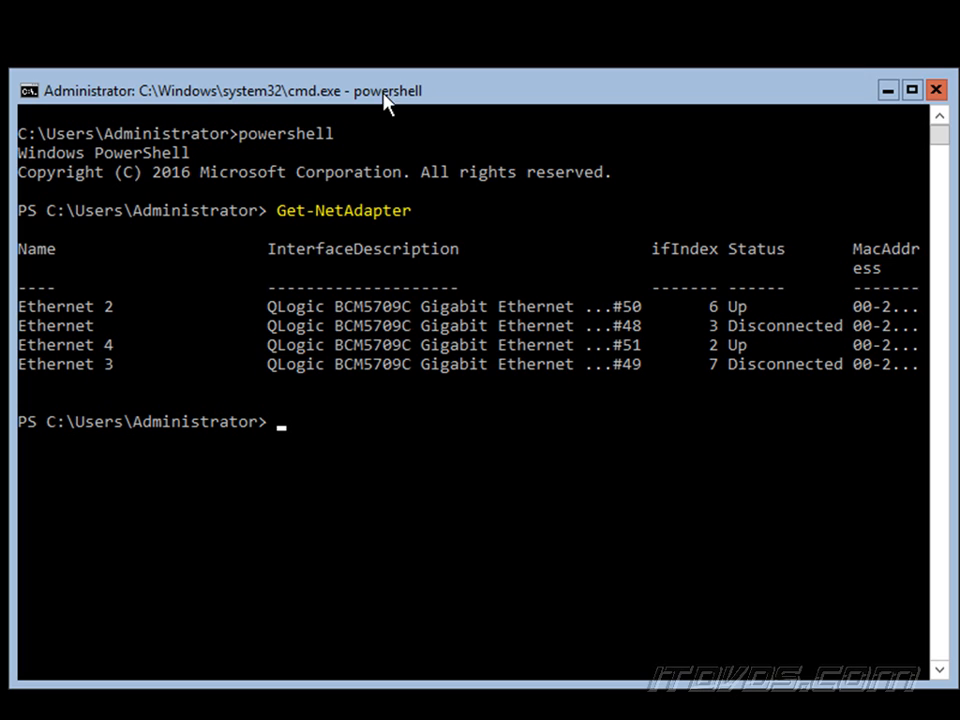
mouse_move(756, 340)
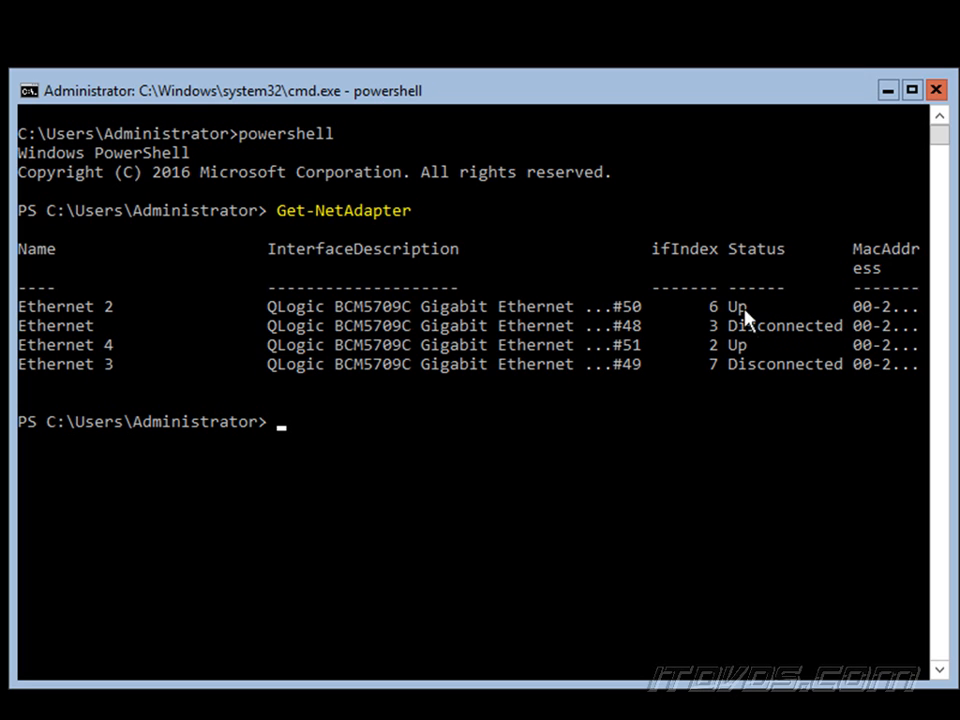
mouse_move(390, 348)
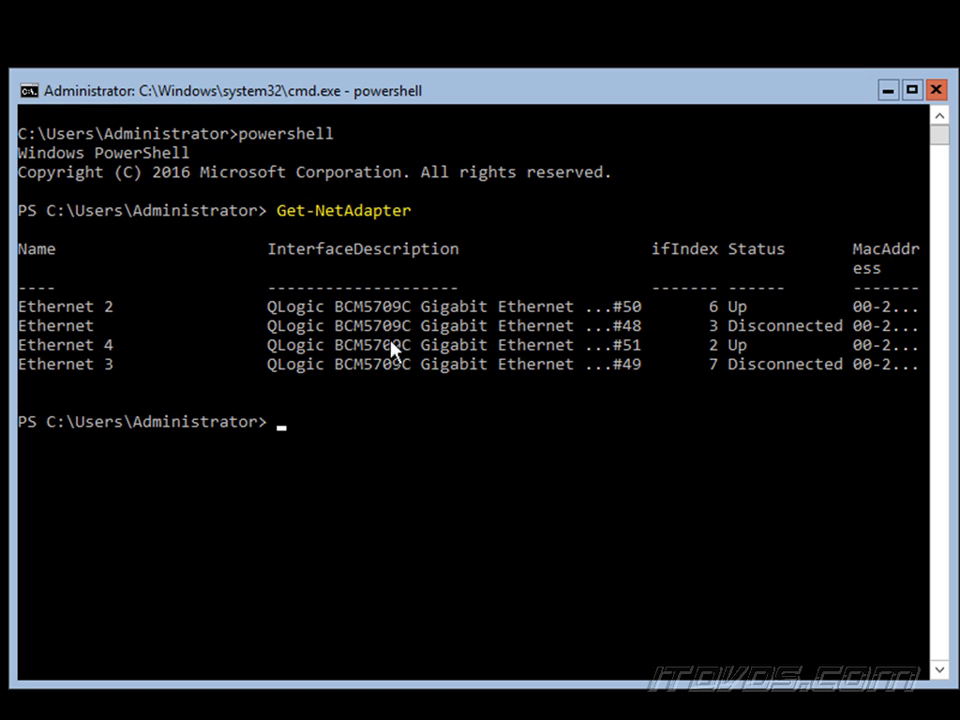
mouse_move(380, 336)
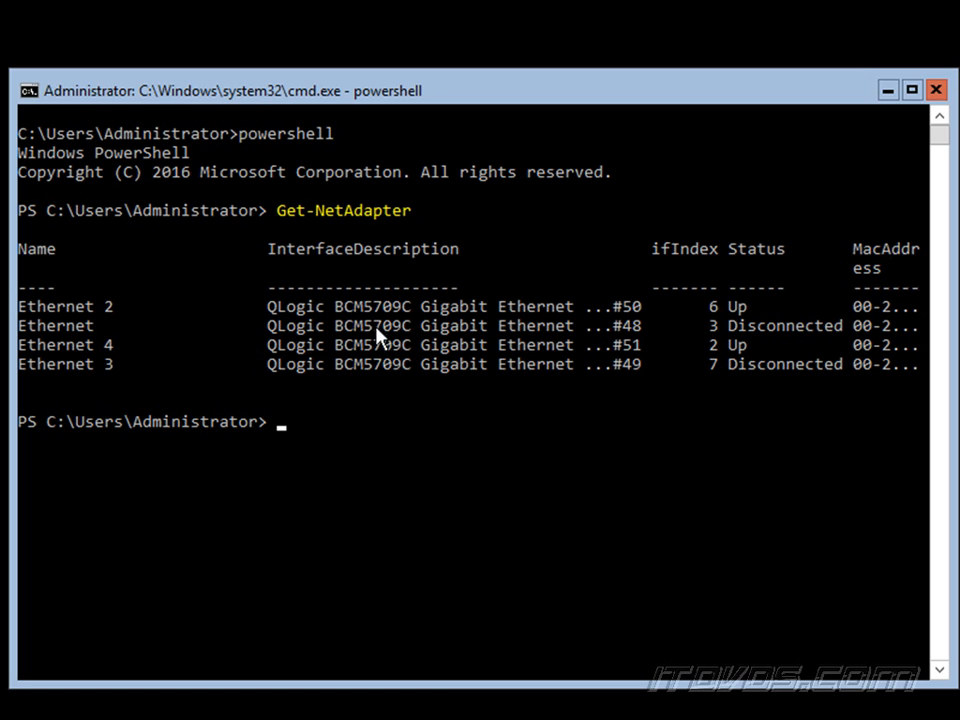
mouse_move(440, 408)
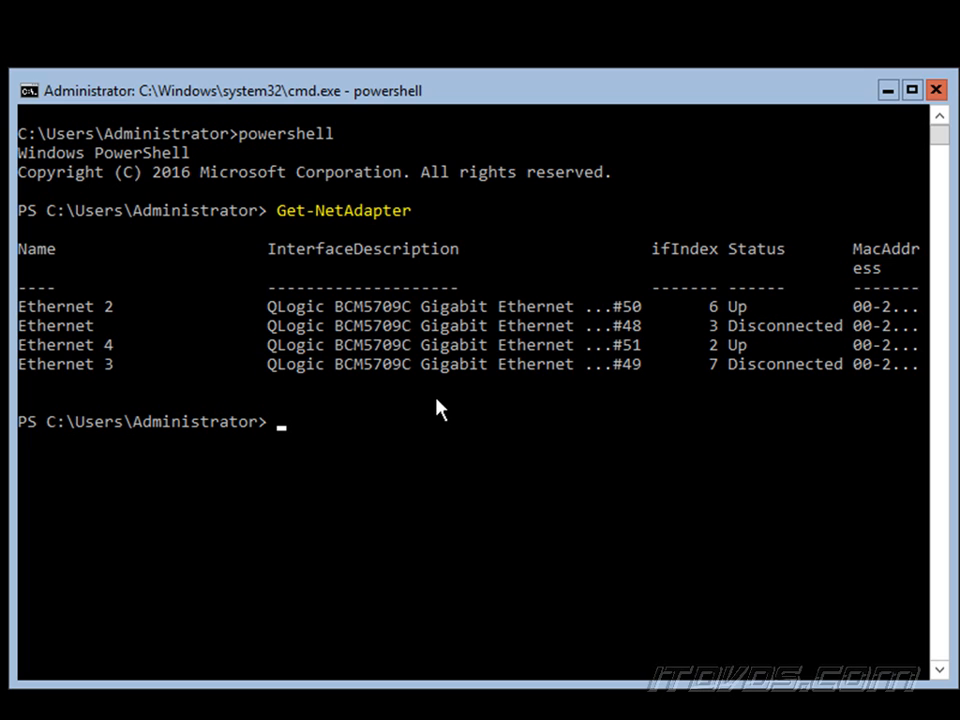
Step: Enter Rename-NetAdapter "Ethernet 2" -NewName "Team1NIC1-OB1-SP23" at the prompt
text(Rename-NetAdapter "Ethernet 2" -NewName "Team1NIC1-OB1-SP23")
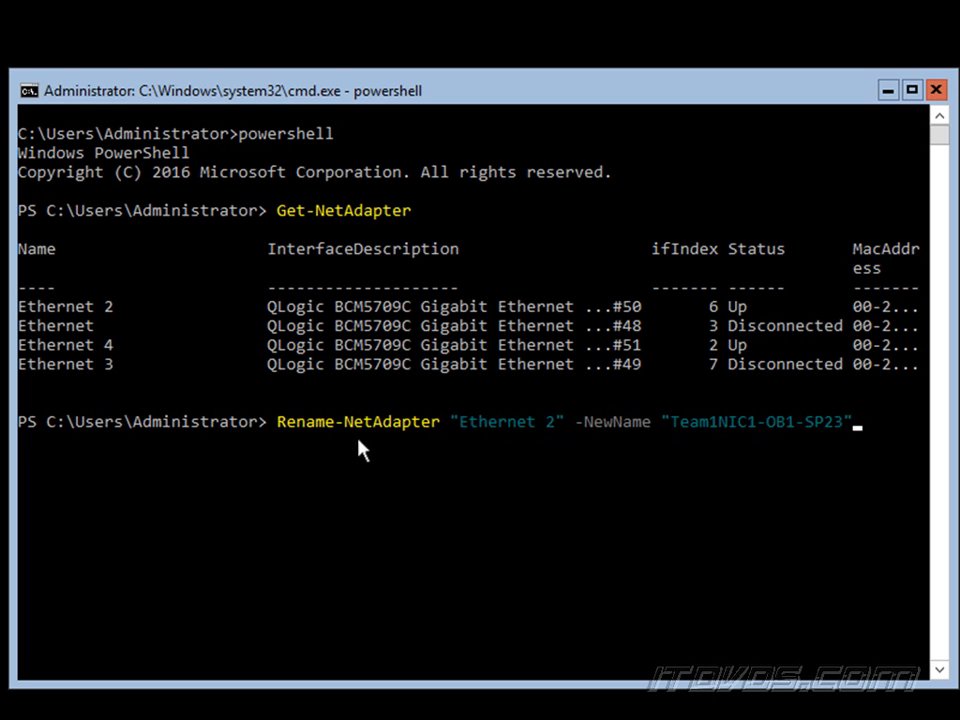
mouse_move(472, 434)
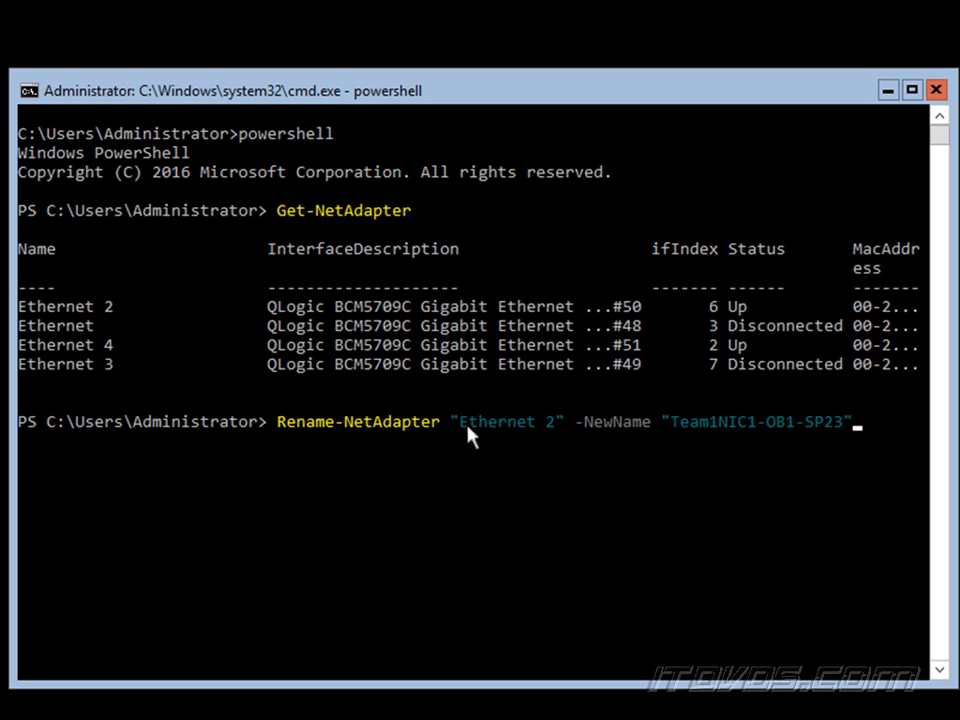
mouse_move(100, 308)
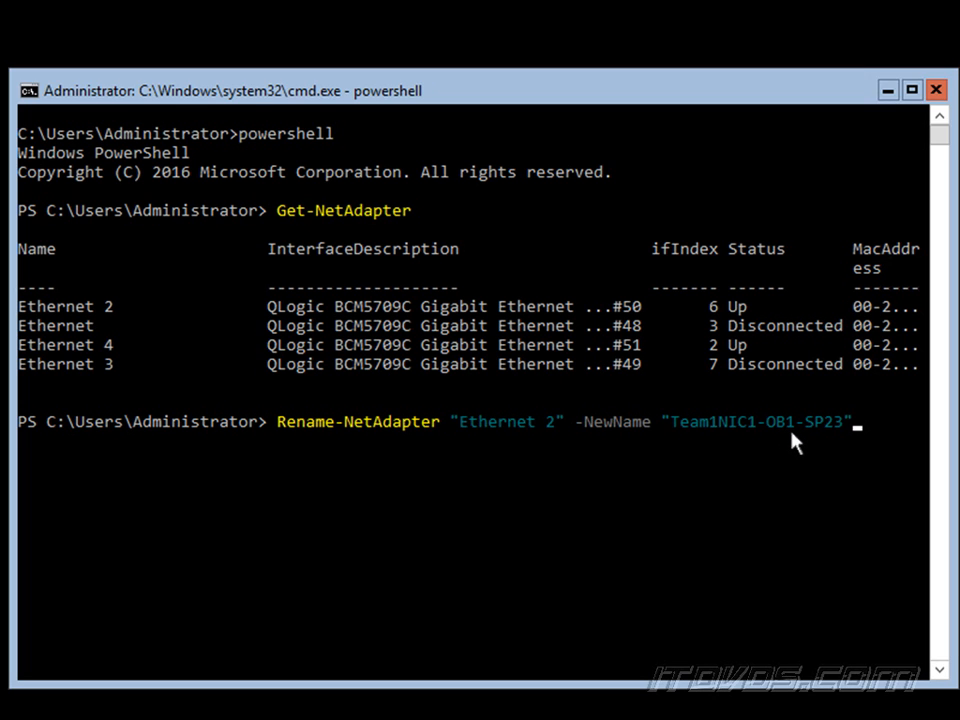
mouse_move(800, 444)
text(Rename-NetAdapter "Ethernet 4" -NewName "Team1NIC2-OB2-SP24")
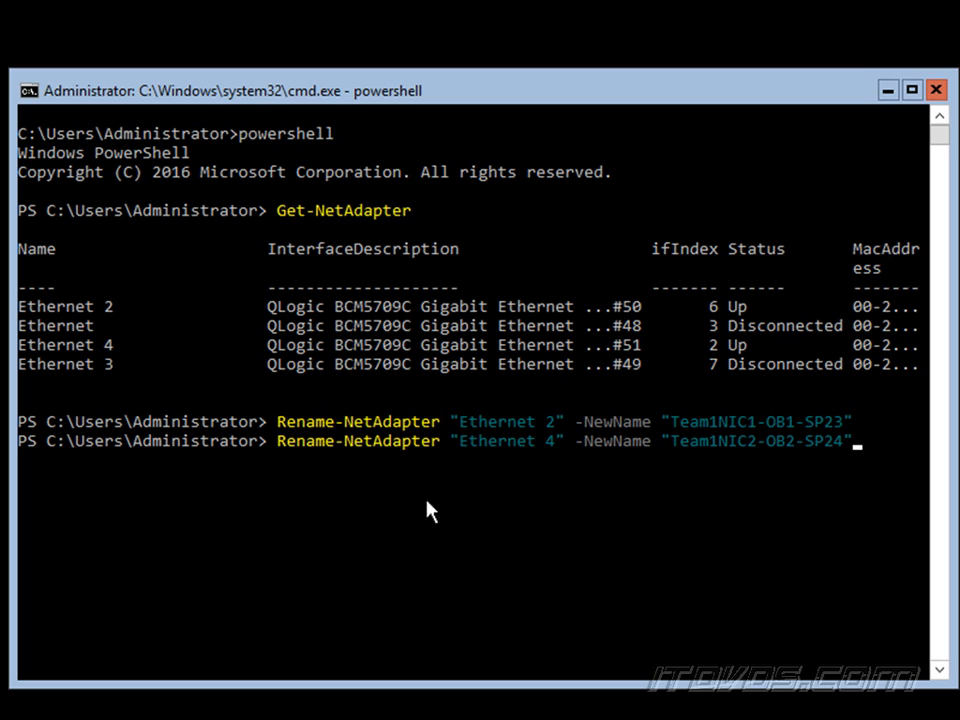
mouse_move(640, 460)
text(Get-NetAdapter)
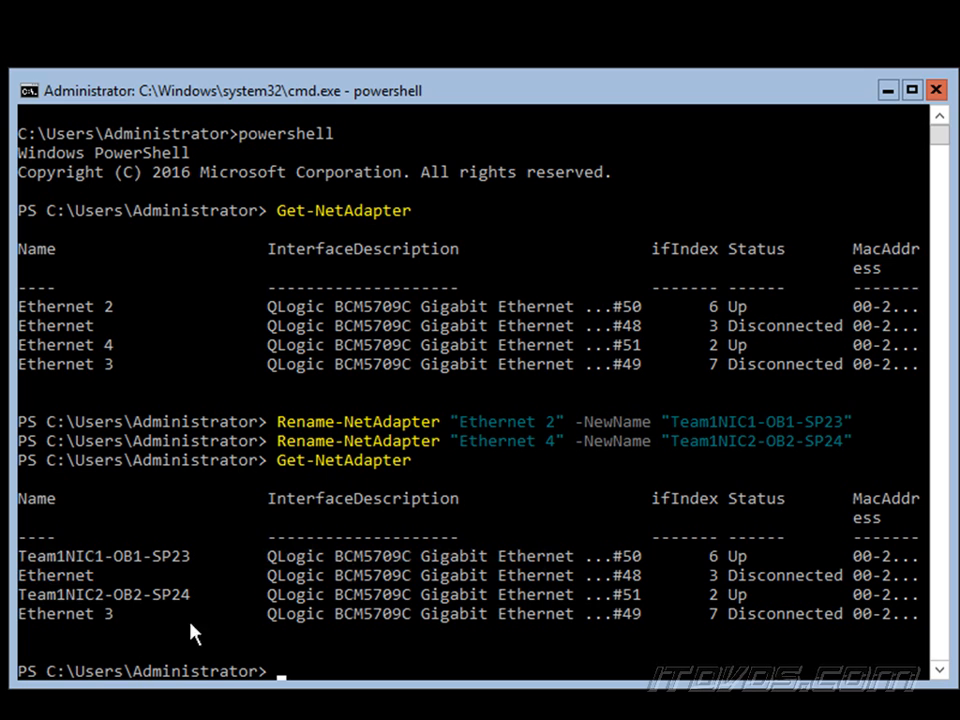
mouse_move(178, 608)
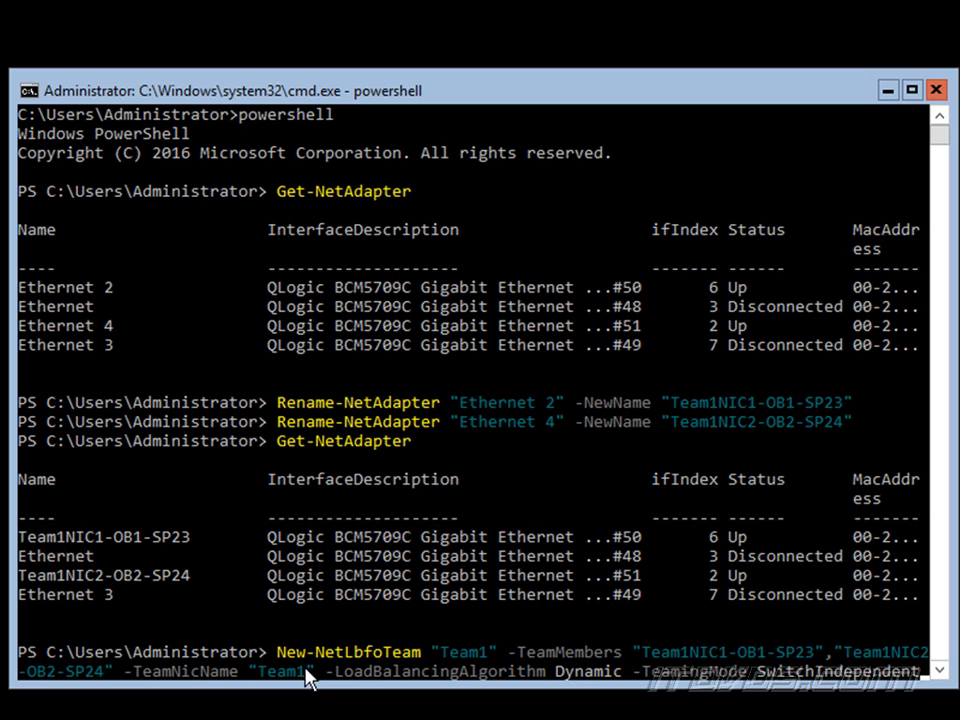
mouse_move(412, 668)
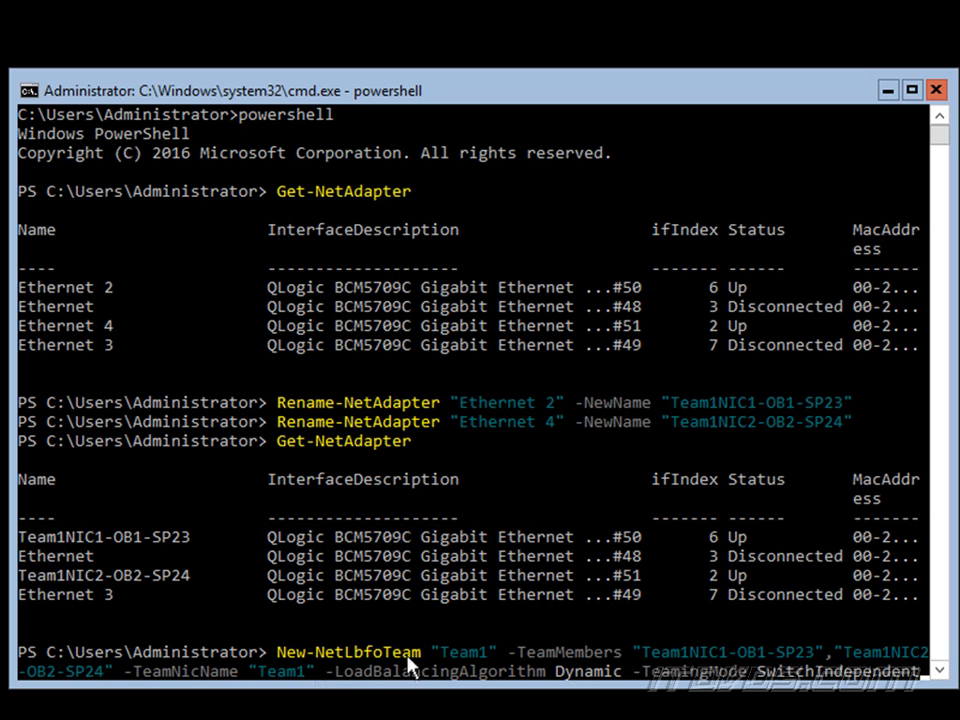
mouse_move(448, 672)
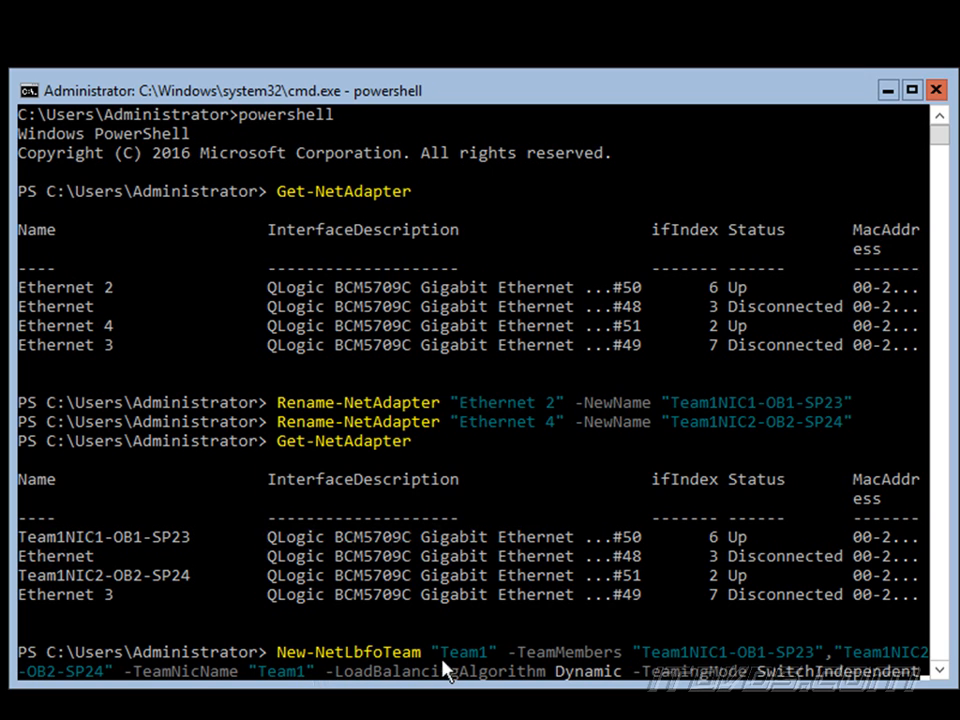
mouse_move(528, 672)
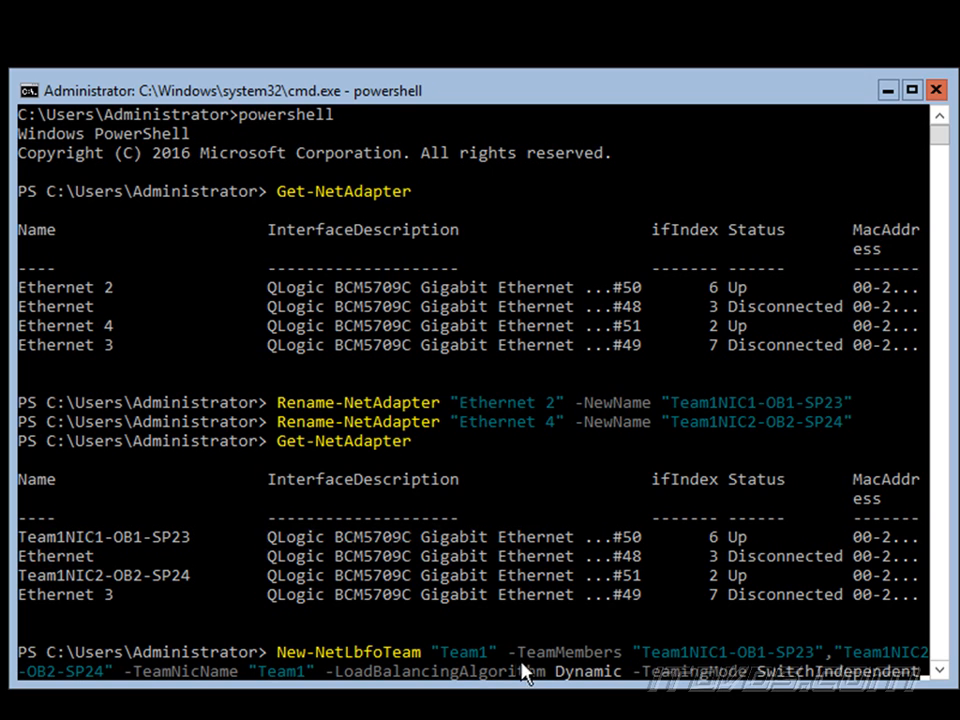
mouse_move(838, 668)
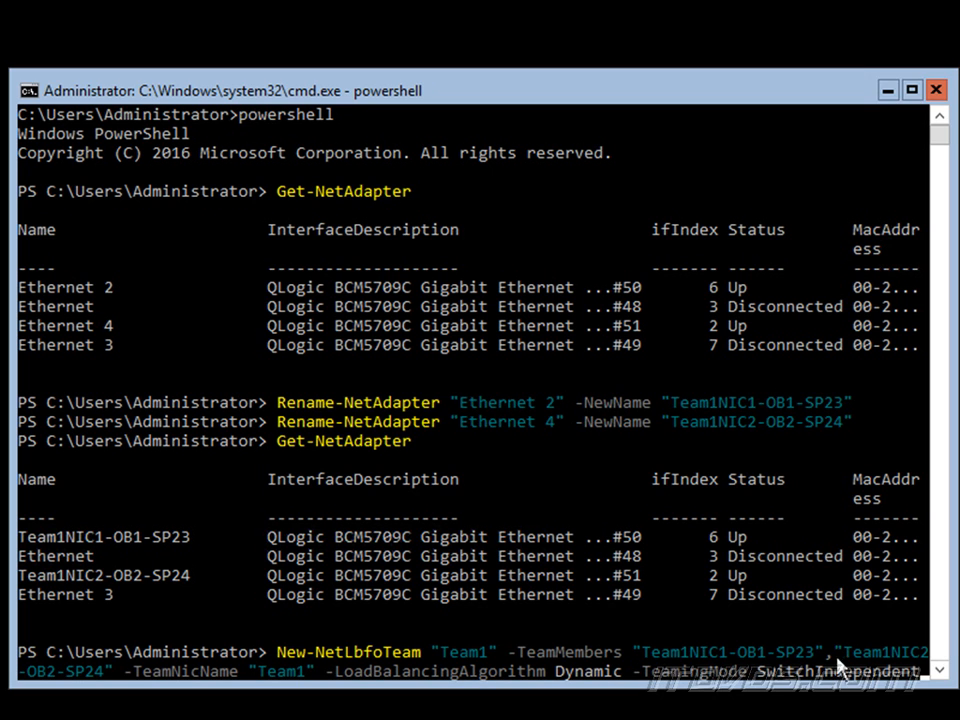
mouse_move(704, 660)
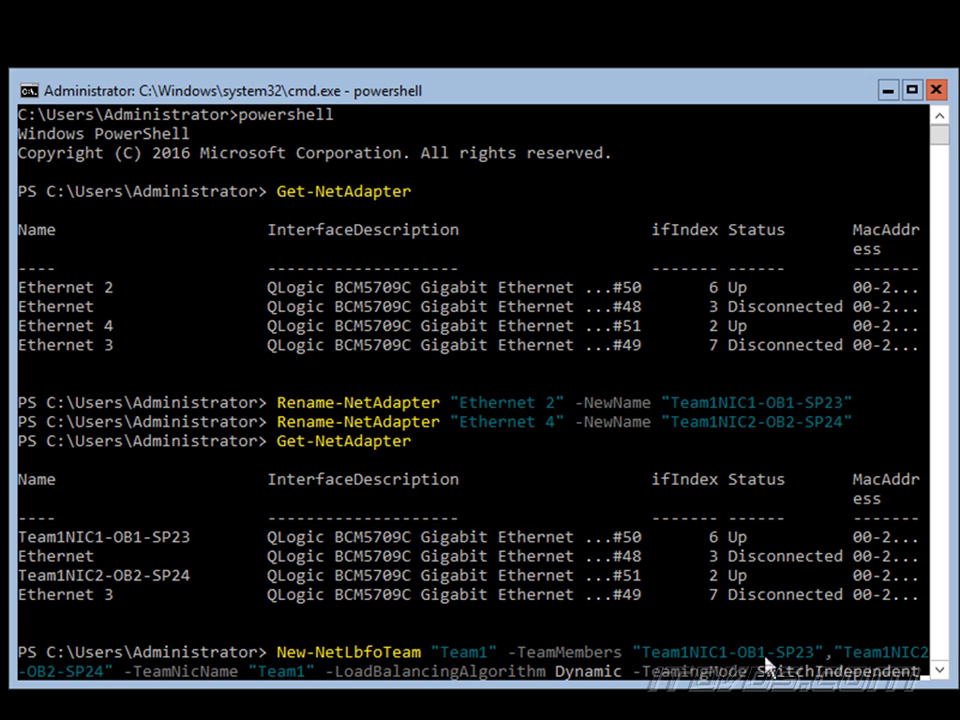
mouse_move(136, 548)
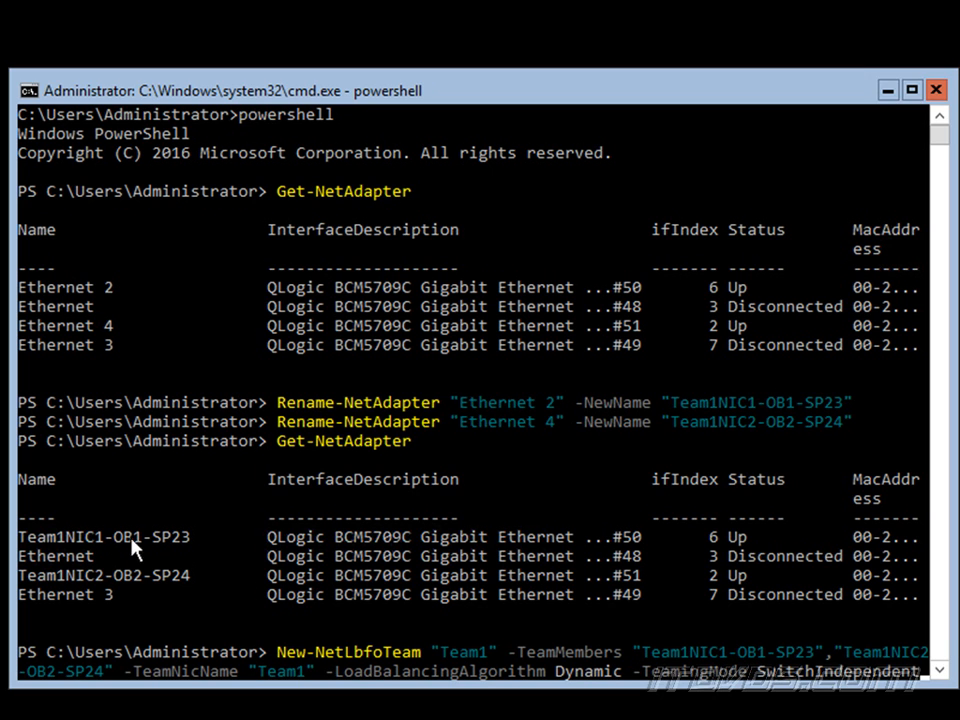
mouse_move(836, 678)
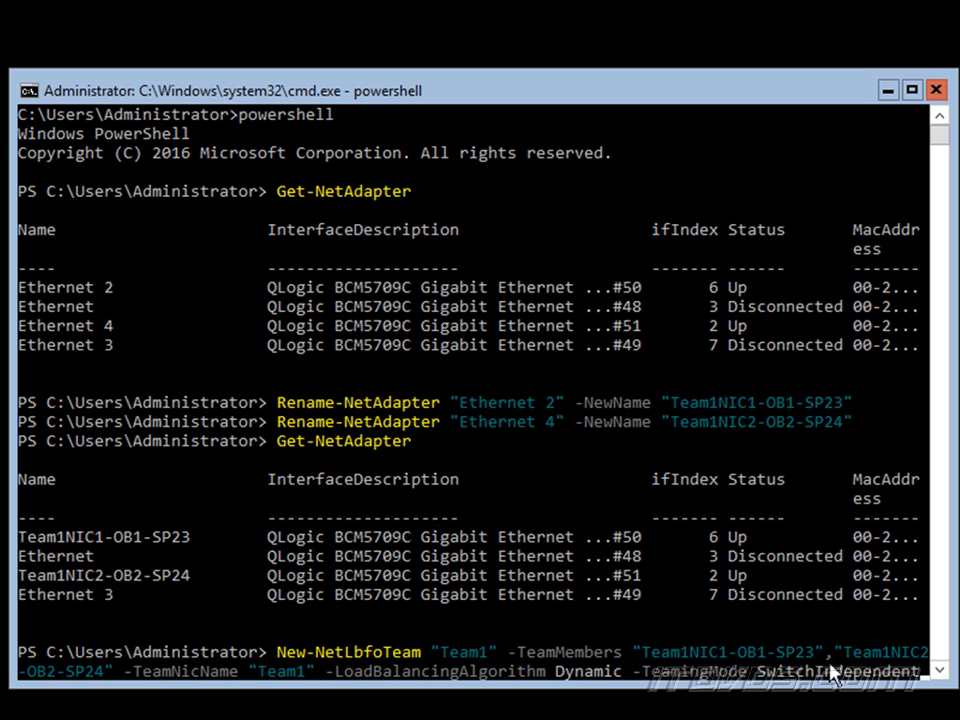
mouse_move(862, 664)
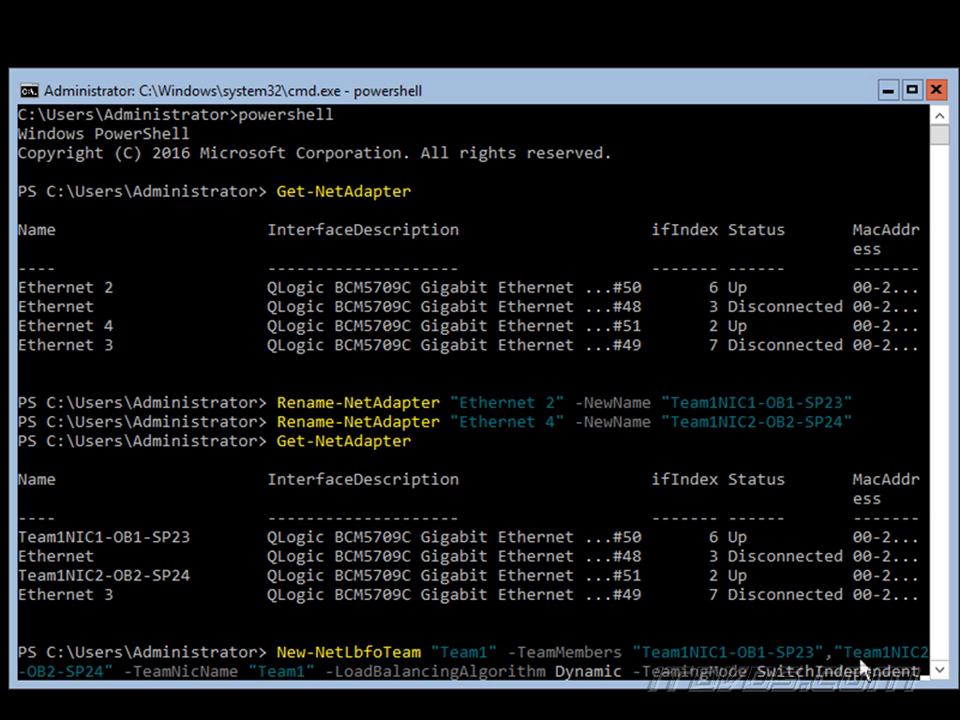
mouse_move(152, 684)
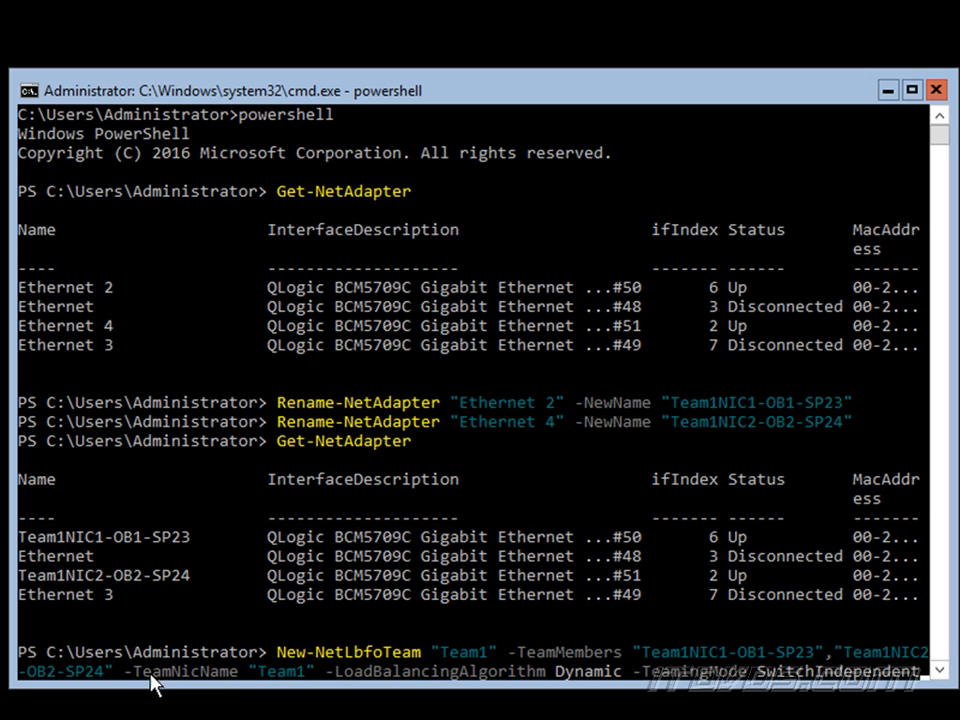
mouse_move(330, 690)
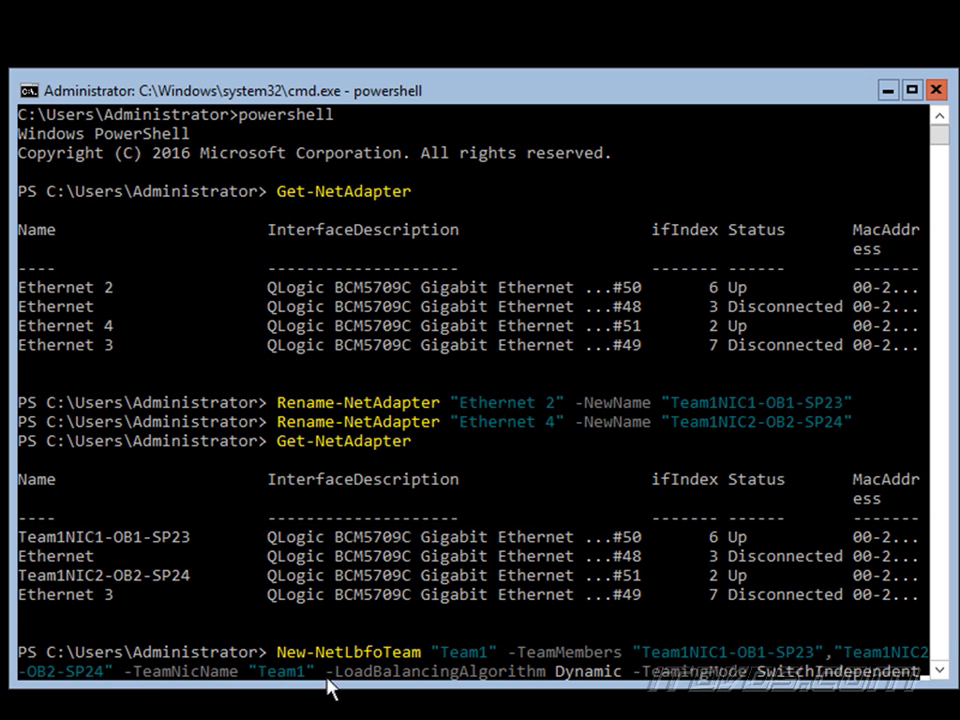
mouse_move(552, 688)
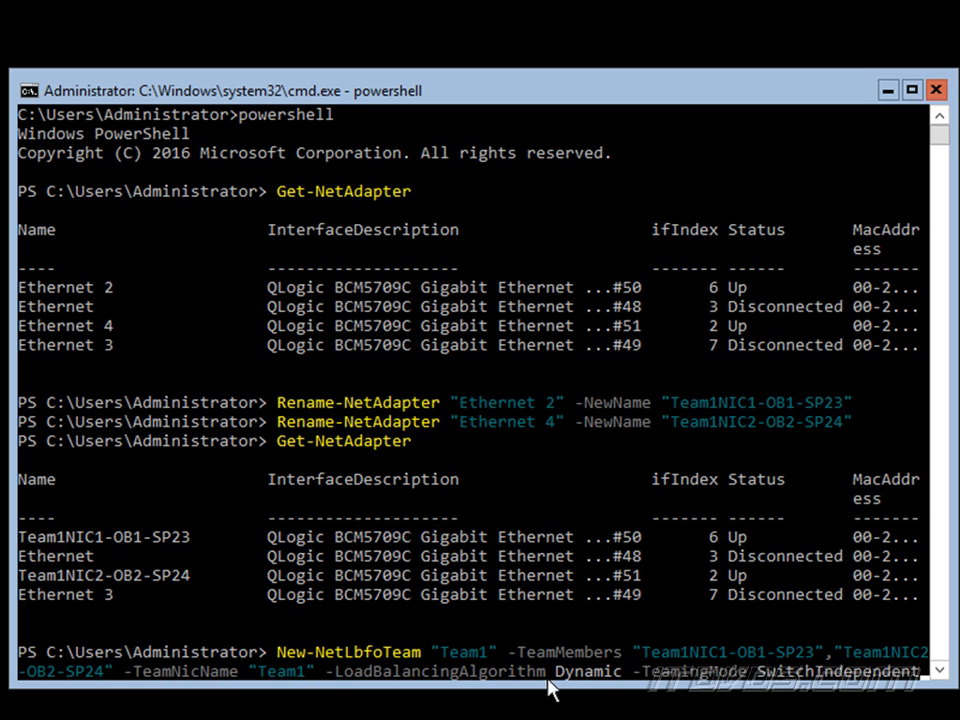
mouse_move(700, 688)
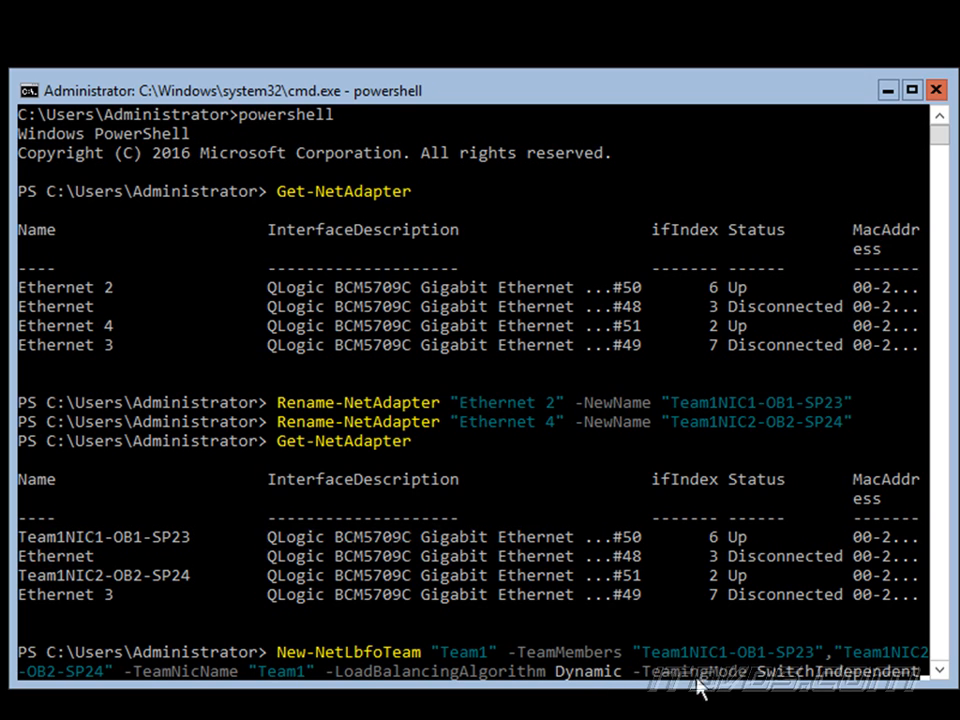
mouse_move(648, 96)
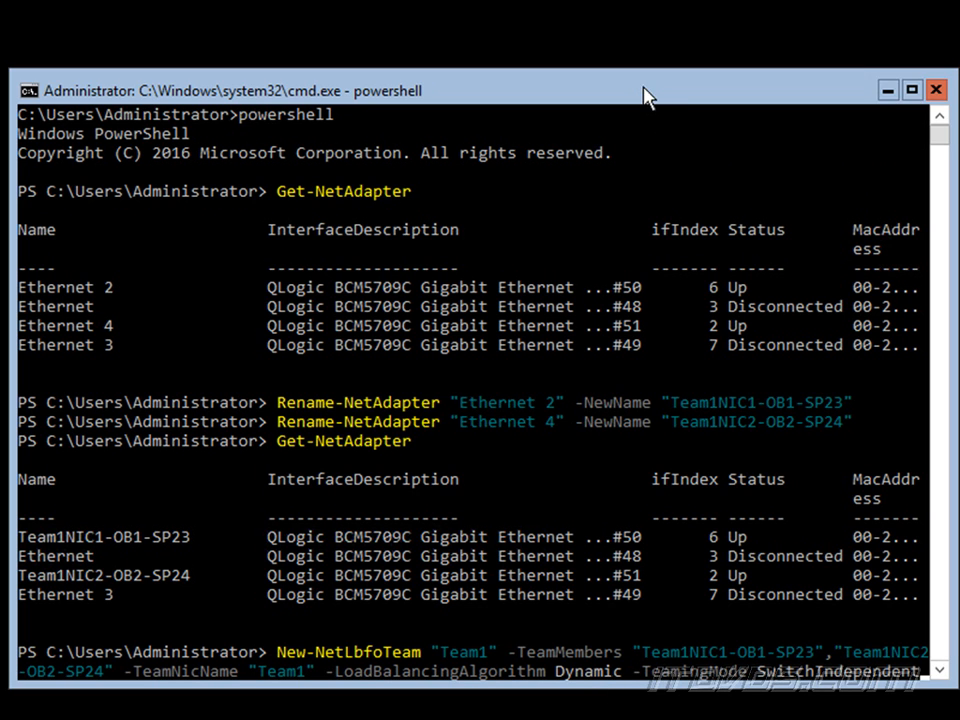
mouse_move(508, 658)
text(Y)
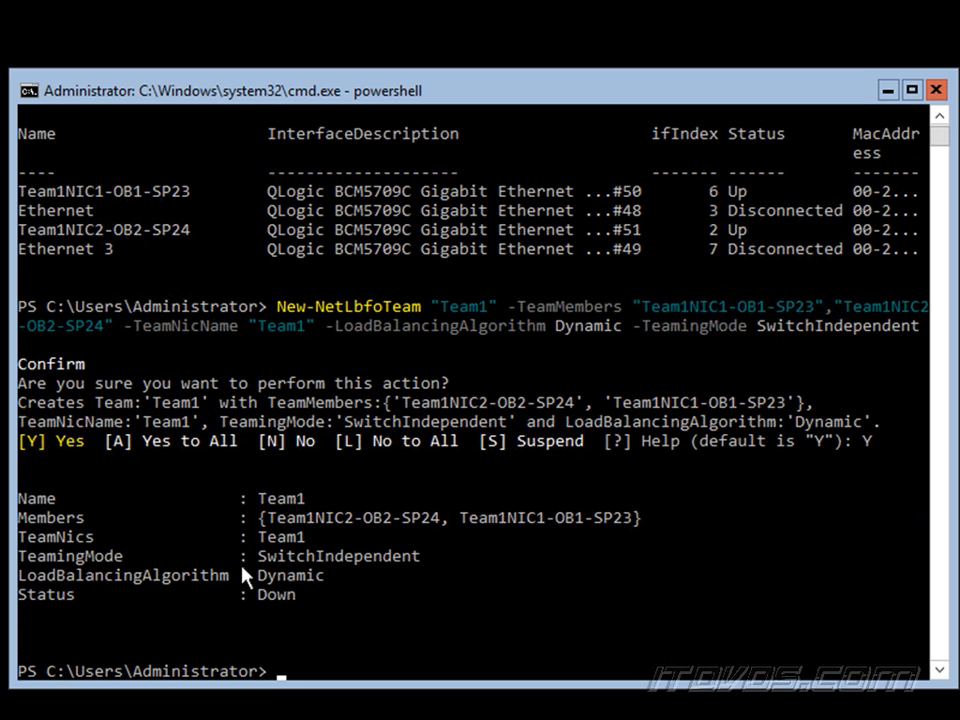
mouse_move(200, 624)
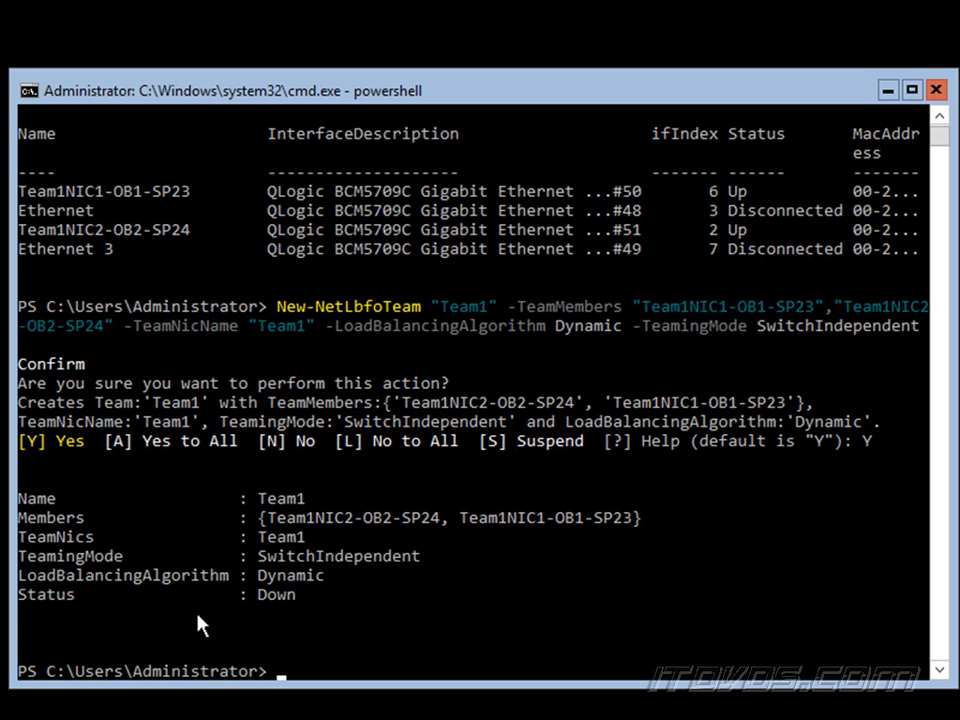
Step: Enter Get-NetLbfoTeam to verify the newly created Team1
text(Get-NetLbfoTeam)
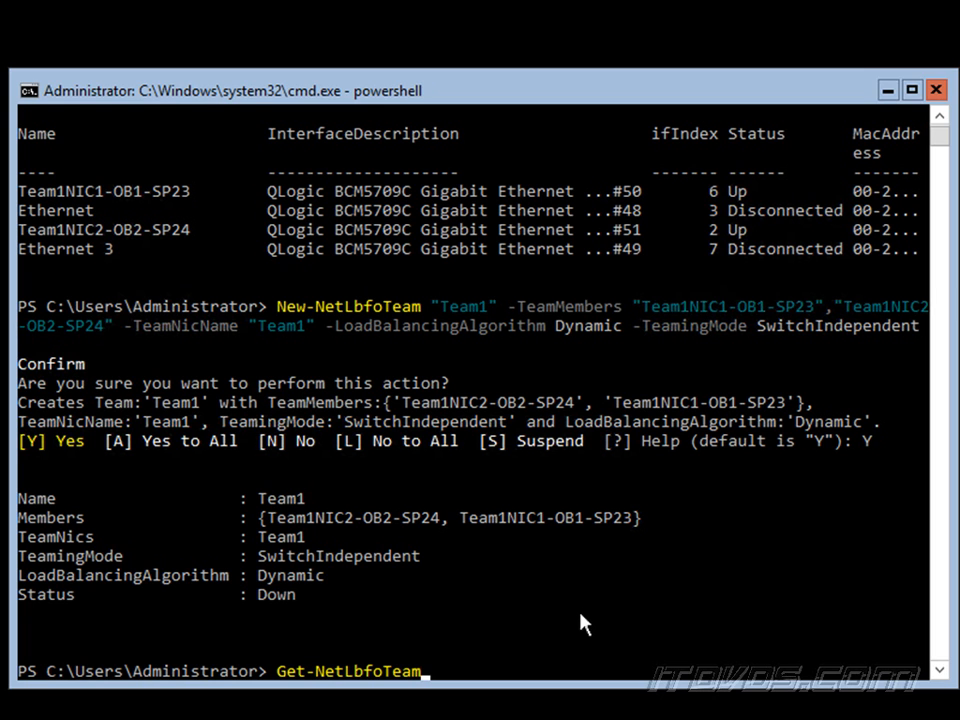